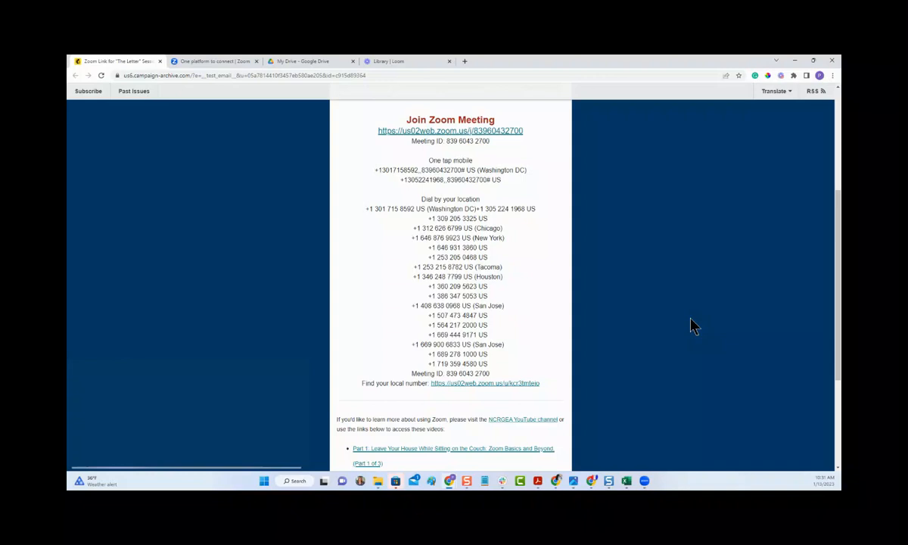
{"action": "mouse_move", "coordinate": [495, 149]}
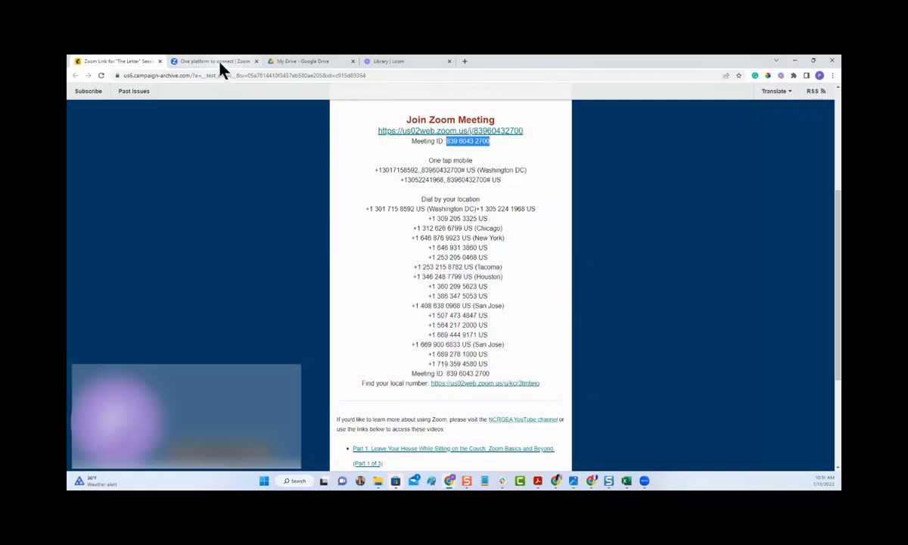
Switch to the zoom.us homepage tab with the meeting ID ready
{"action": "left_click", "coordinate": [214, 61]}
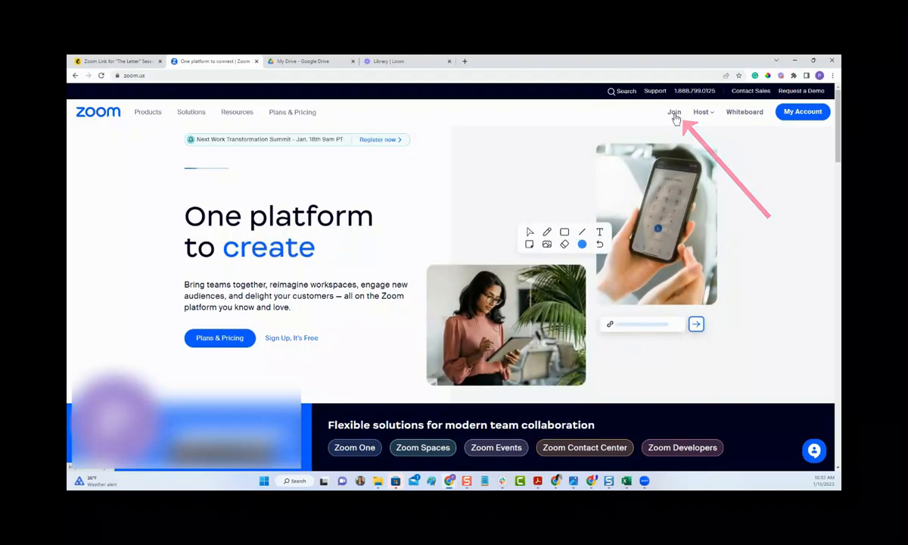
{"action": "left_click", "coordinate": [672, 112]}
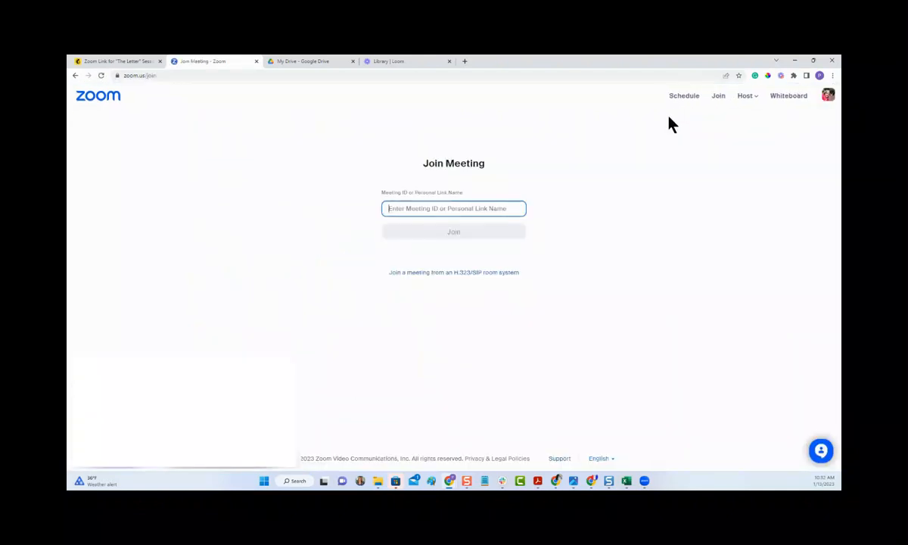
{"action": "mouse_move", "coordinate": [381, 200]}
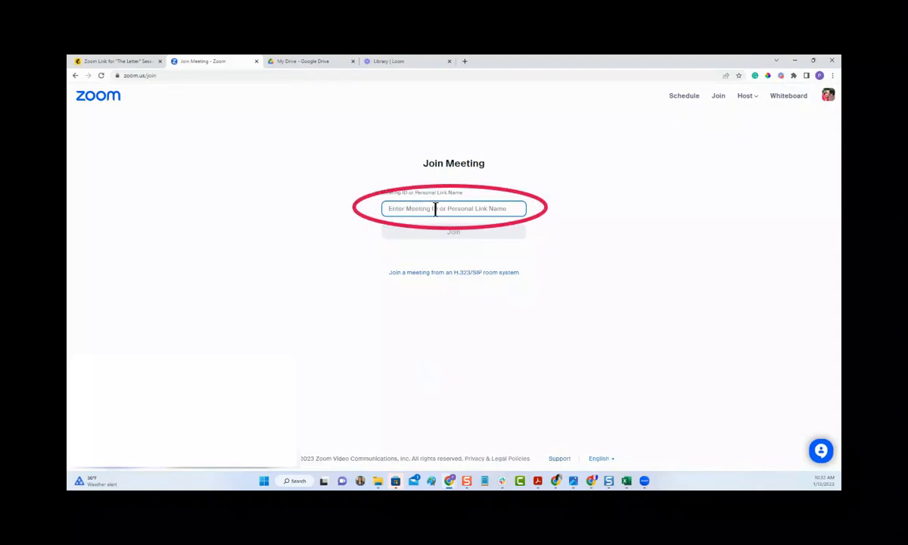
{"action": "type", "text": "839 6043 2700"}
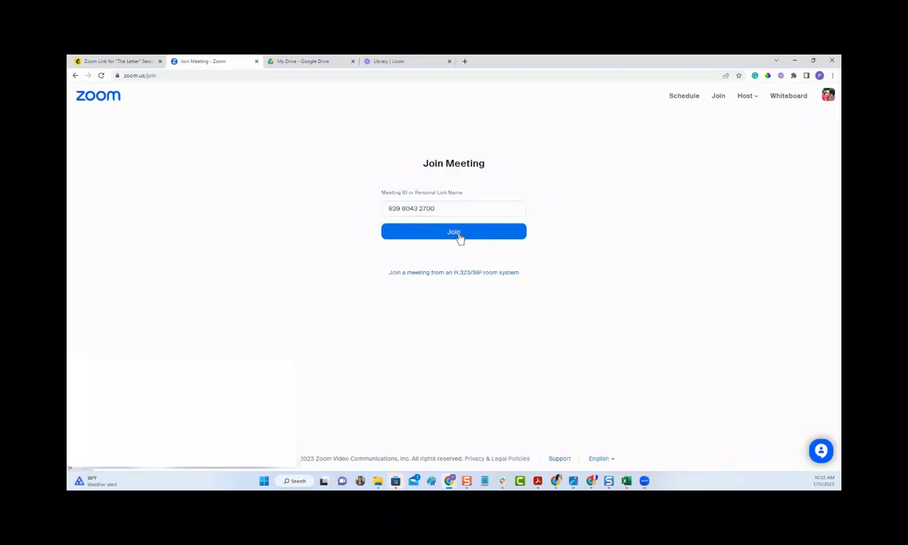
{"action": "left_click", "coordinate": [454, 232]}
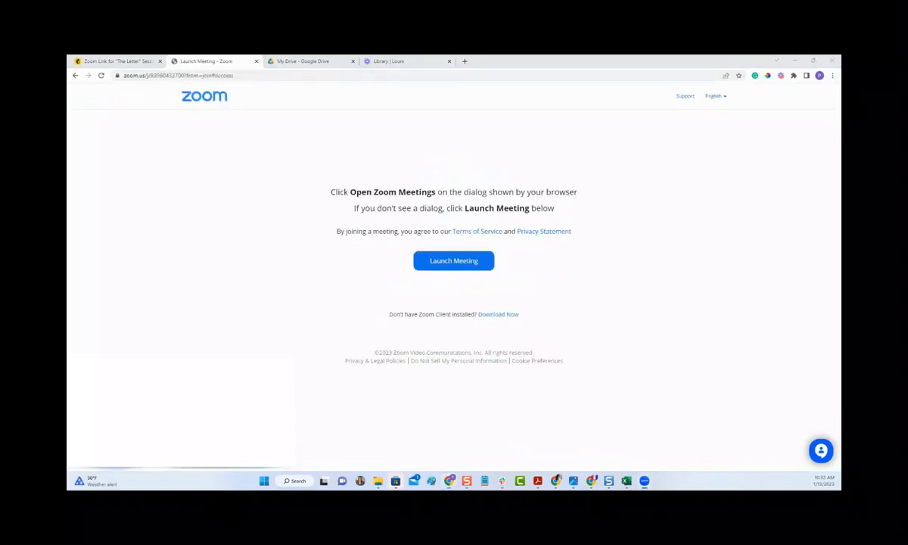
{"action": "left_click", "coordinate": [454, 260]}
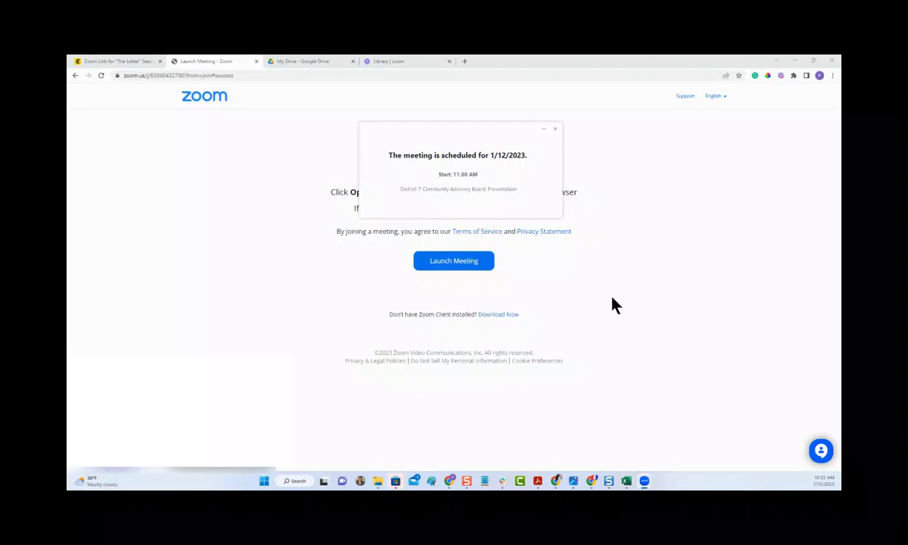
{"action": "left_click_drag", "start_coordinate": [457, 129], "coordinate": [711, 212]}
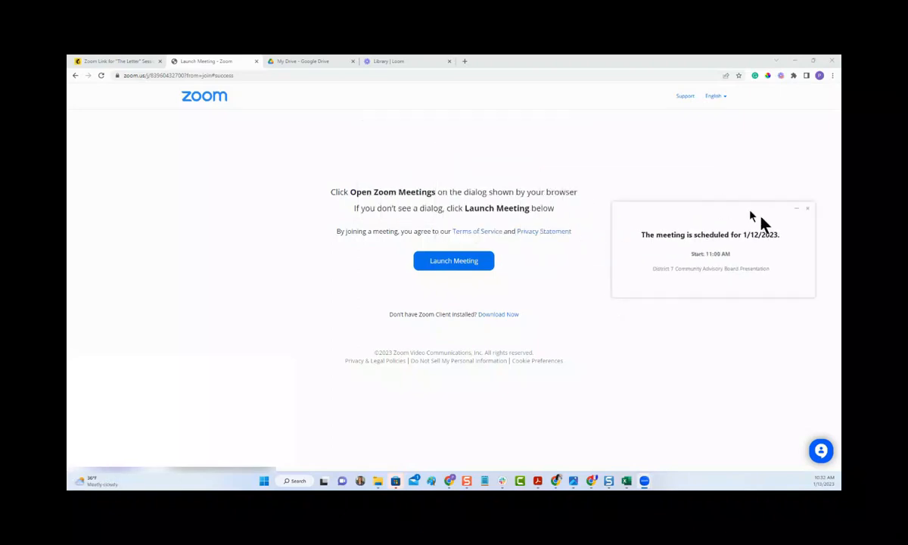
{"action": "left_click", "coordinate": [809, 209]}
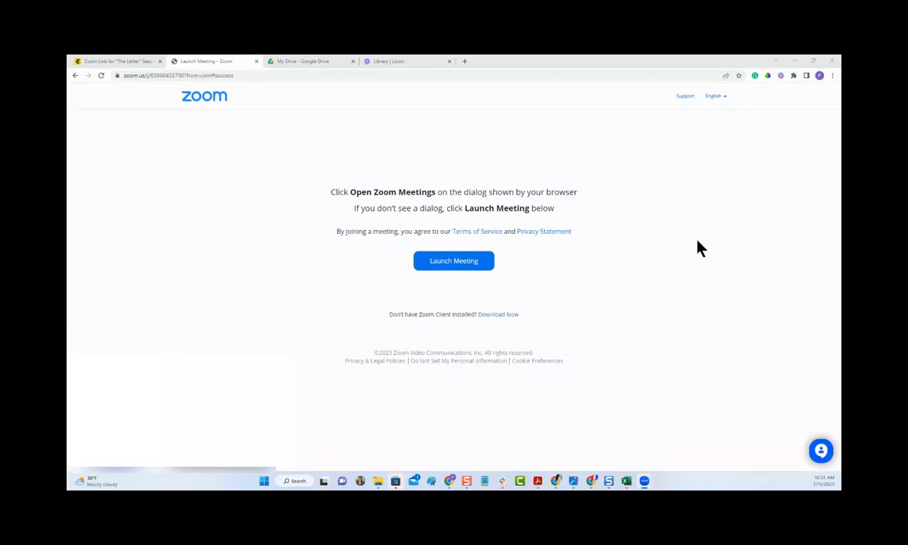
{"action": "mouse_move", "coordinate": [684, 263]}
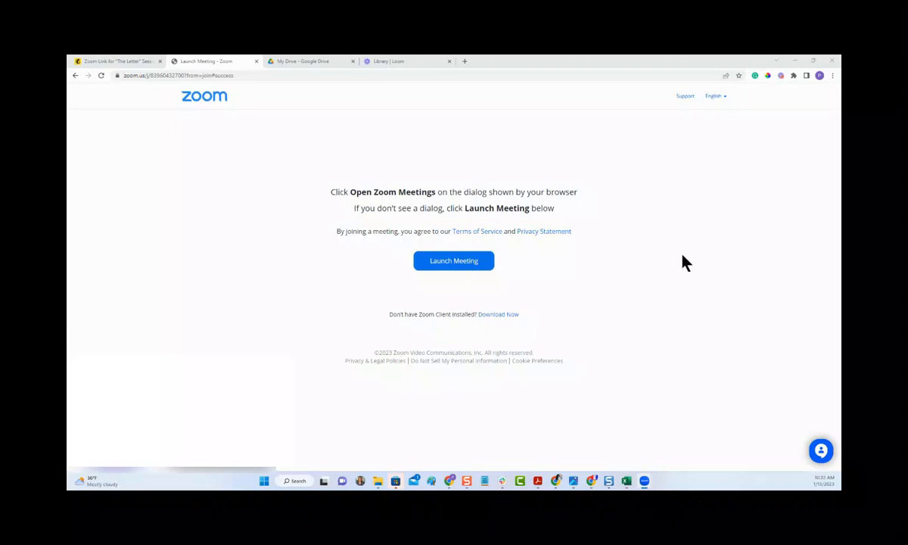
{"action": "mouse_move", "coordinate": [293, 79]}
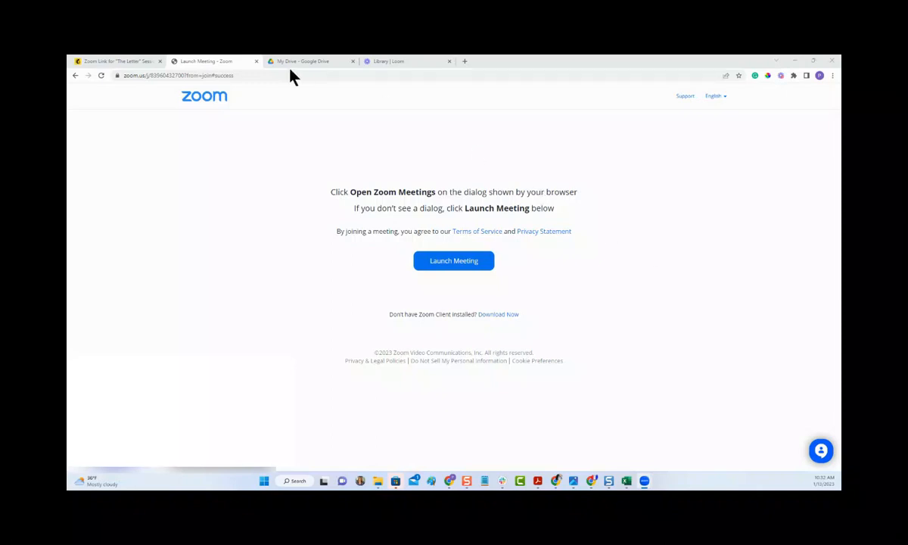
Return via the email tab to the Drive image of the Zoom welcome screen
{"action": "left_click", "coordinate": [118, 60]}
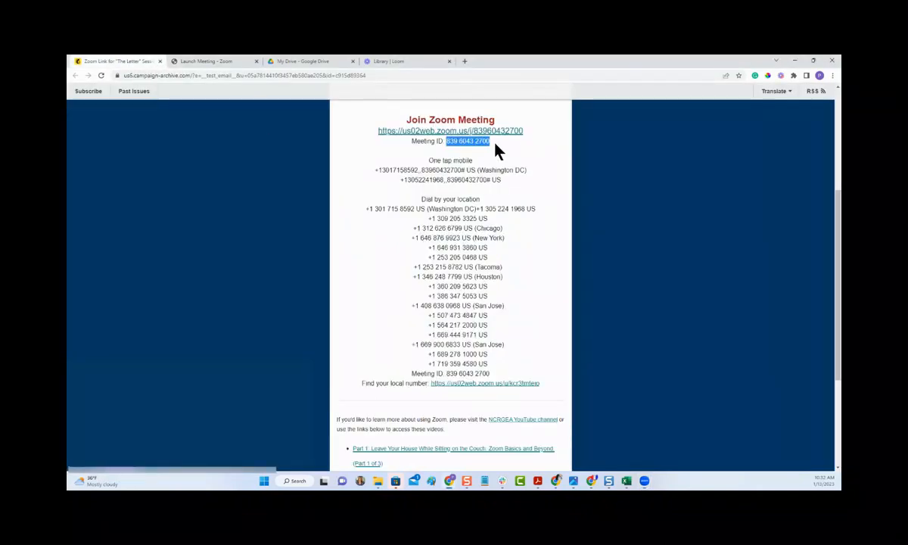
{"action": "mouse_move", "coordinate": [306, 98]}
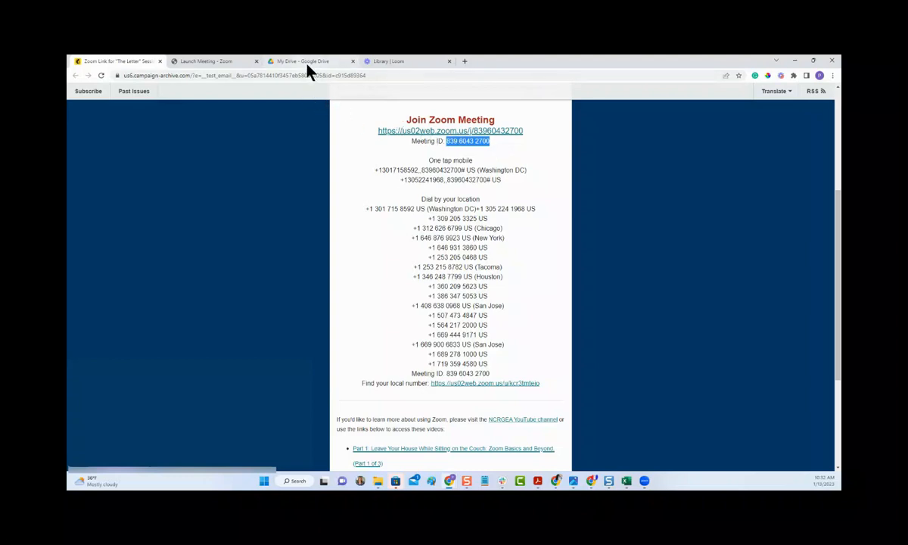
{"action": "left_click", "coordinate": [306, 61]}
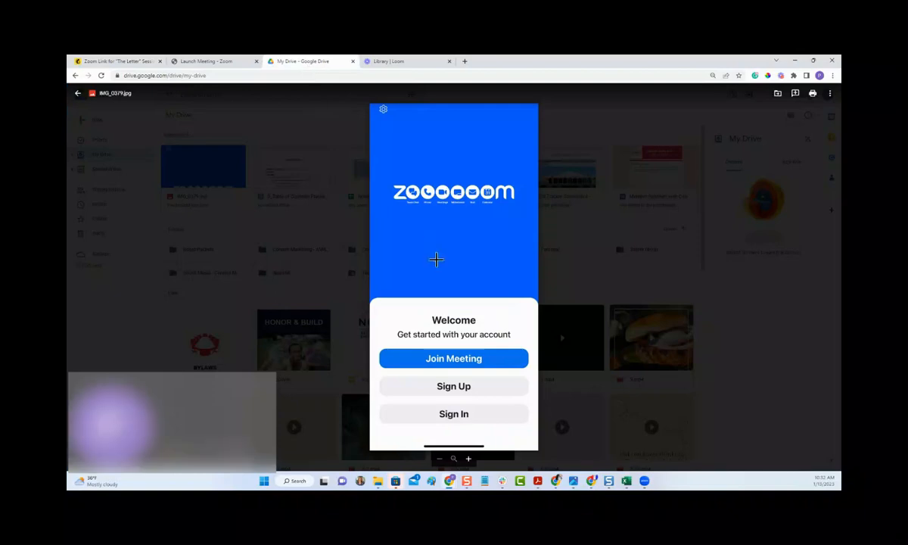